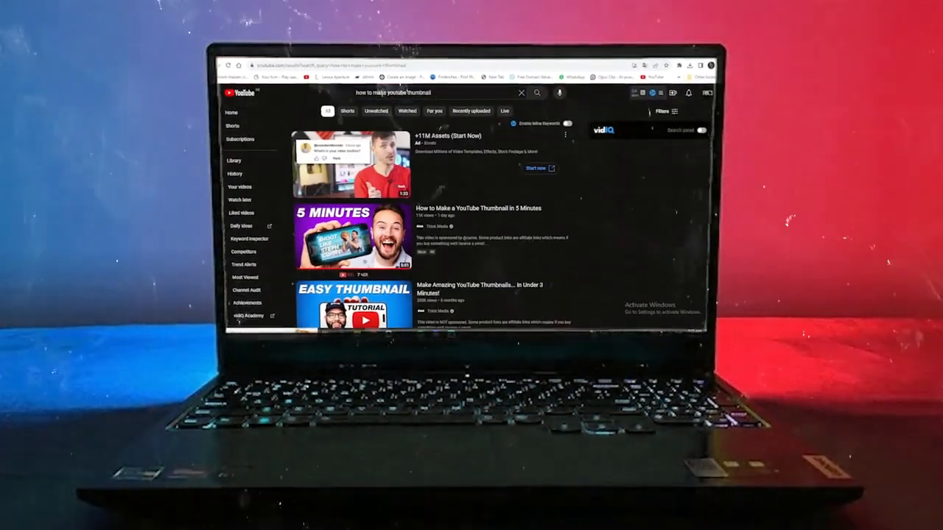
Step: Scroll past the first few tutorials in the 'how to make youtube thumbnail' results
scroll(down, 3)
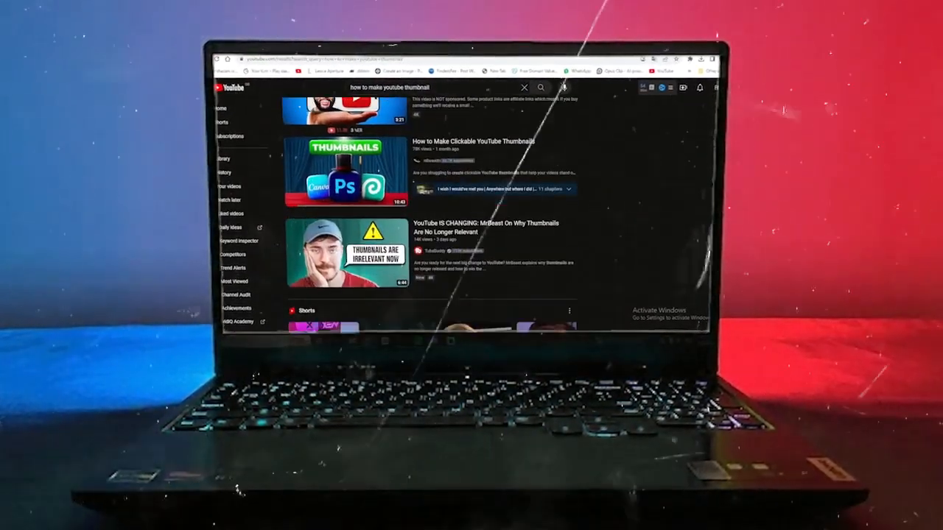
scroll(down, 3)
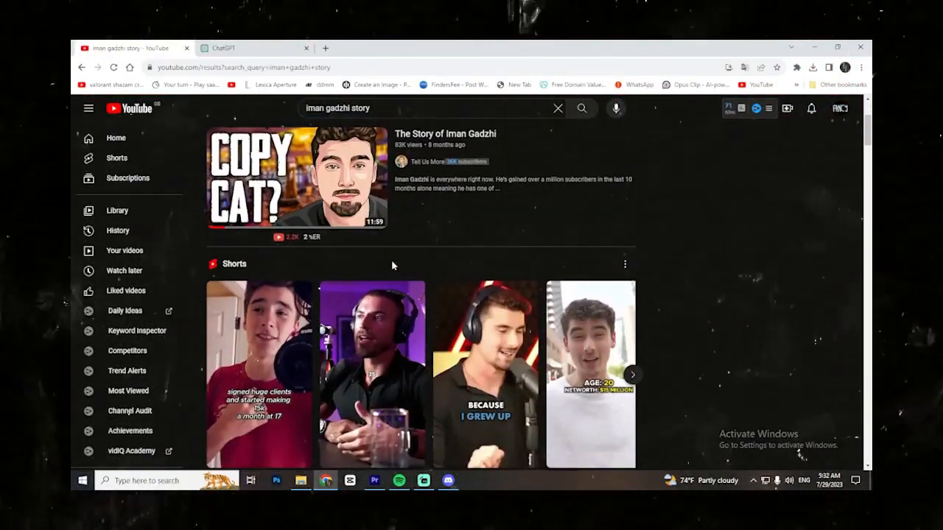
Step: Open 'The Greatest Fraud of Our Time' and scroll down toward its transcript
click(296, 179)
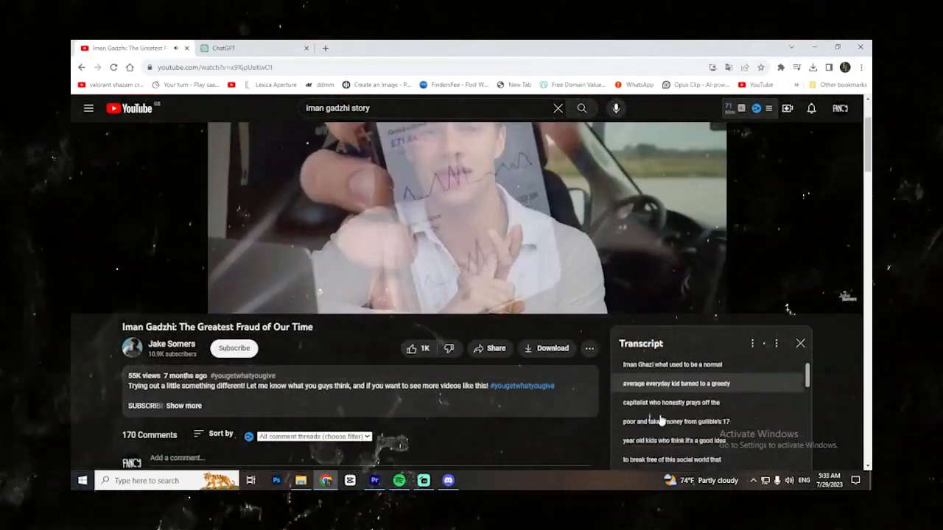
scroll(down, 3)
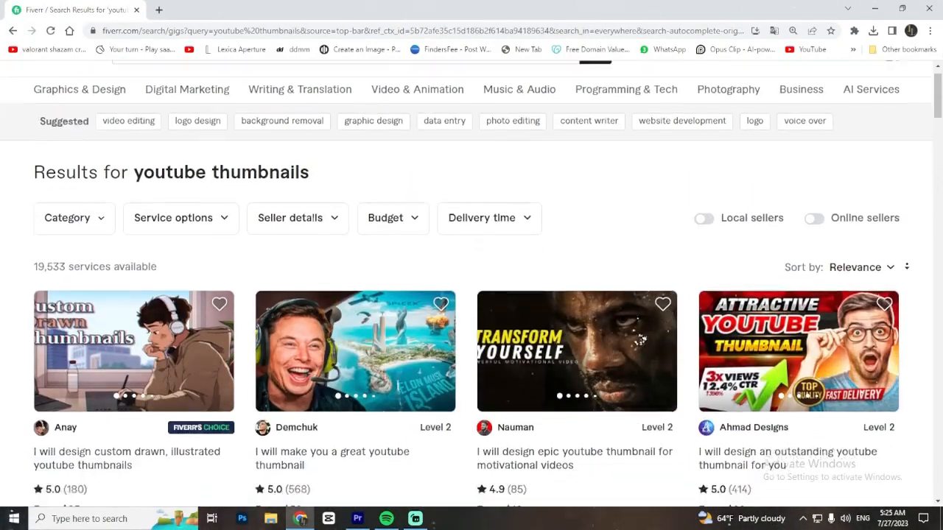
Step: Scroll through the Fiverr 'youtube thumbnails' gigs to compare their $5–$10 starting prices
scroll(down, 3)
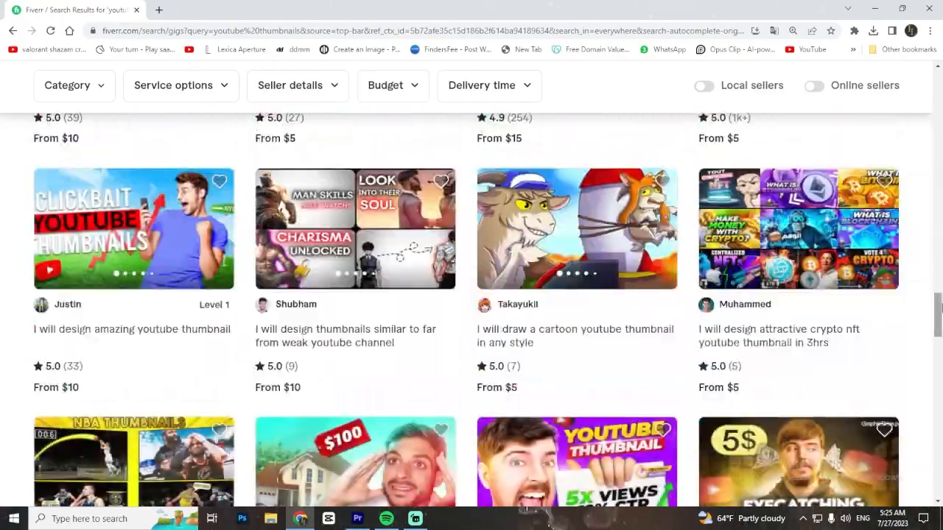